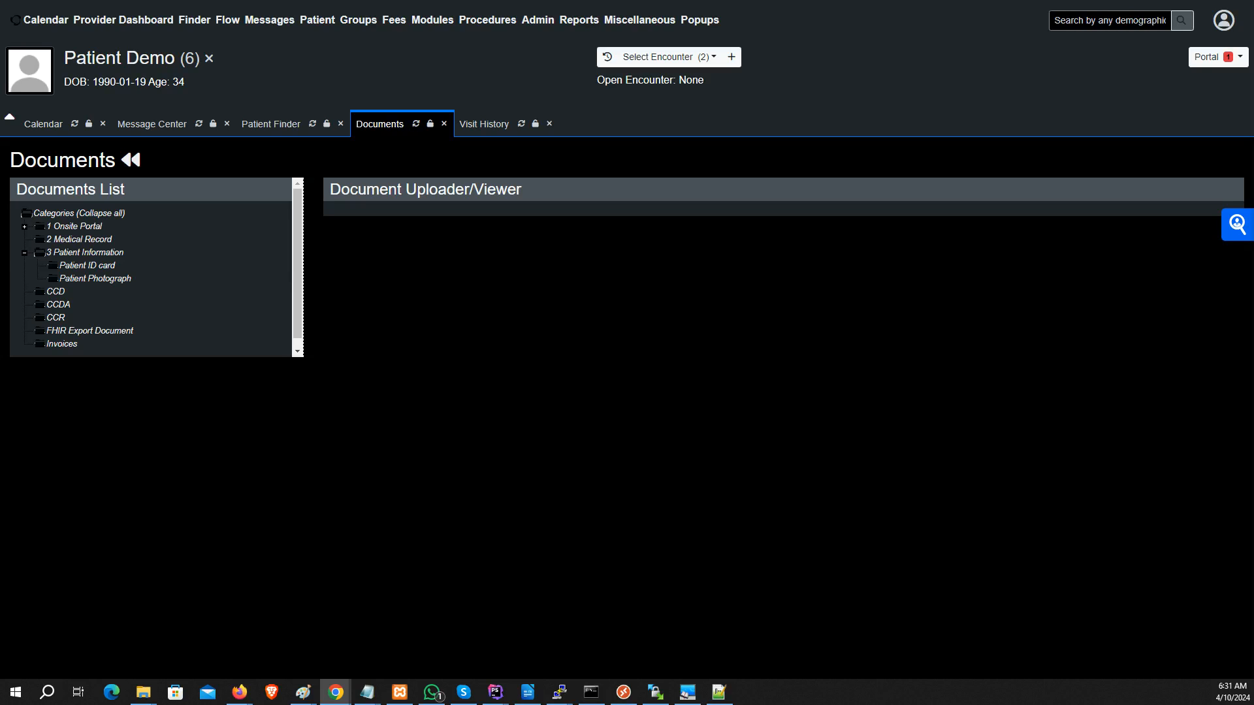
mouse_move(88, 73)
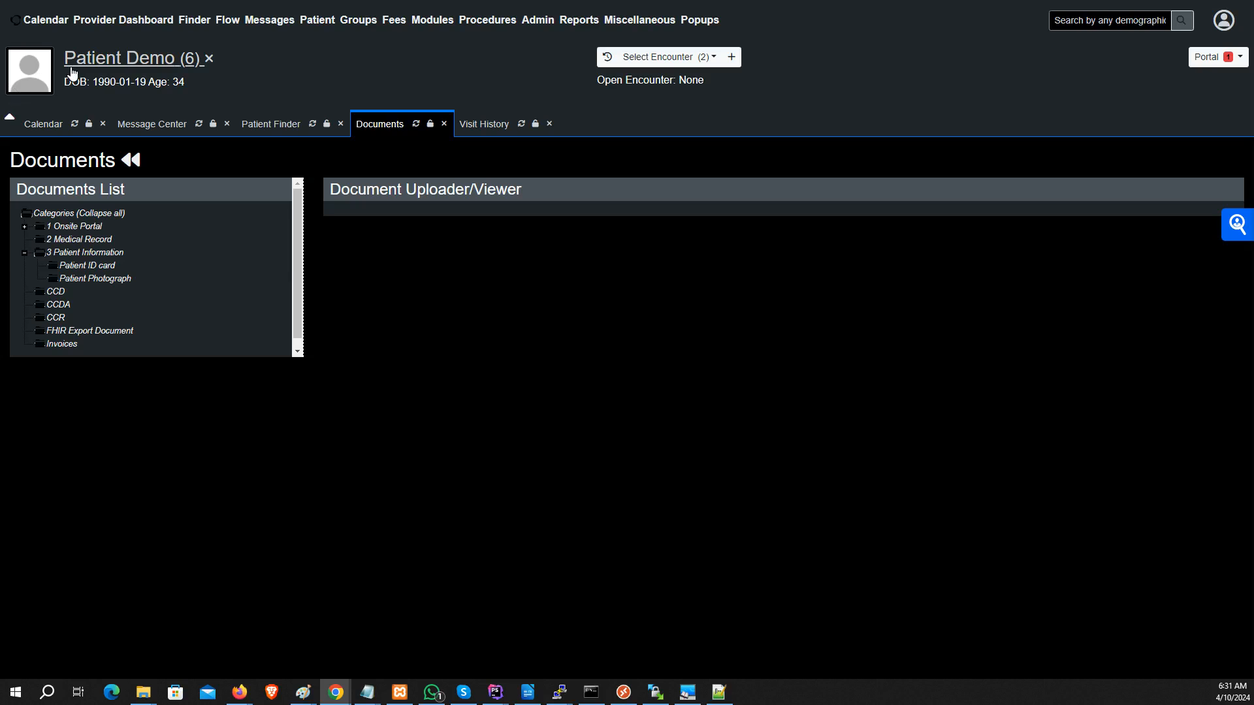
mouse_move(25, 77)
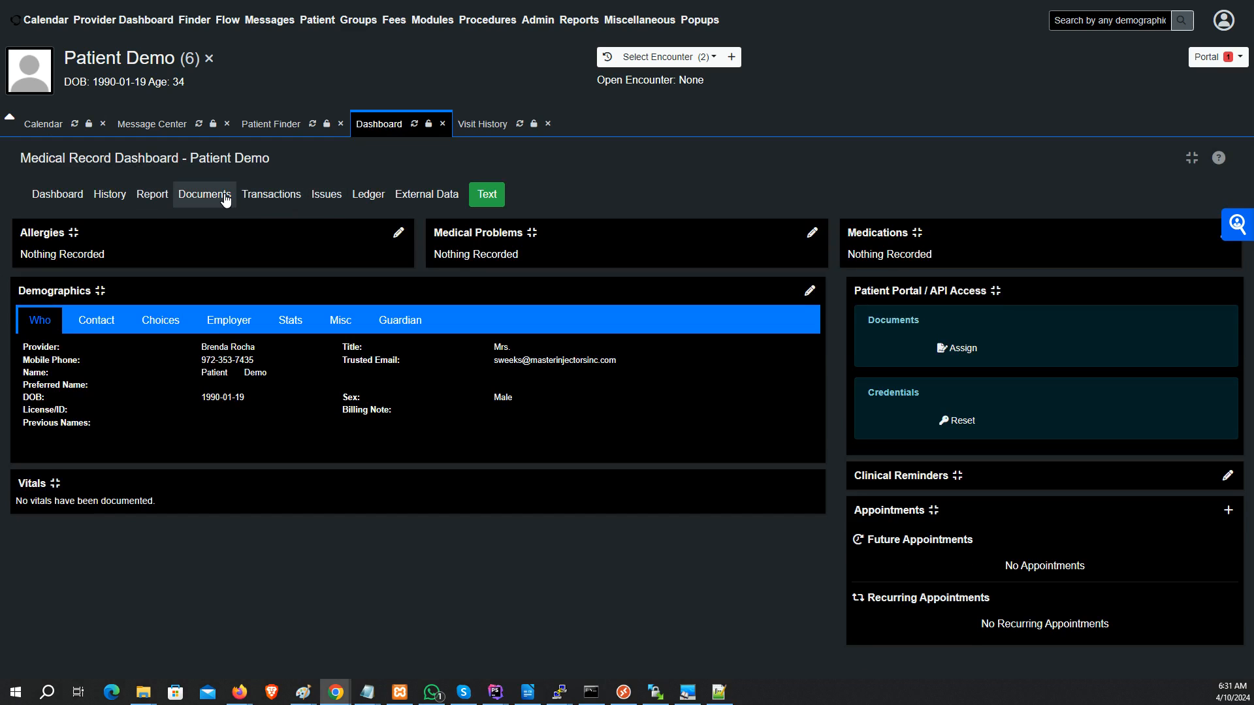
- Select the Patient Photograph category under Patient Information and begin choosing a file to upload
click(204, 193)
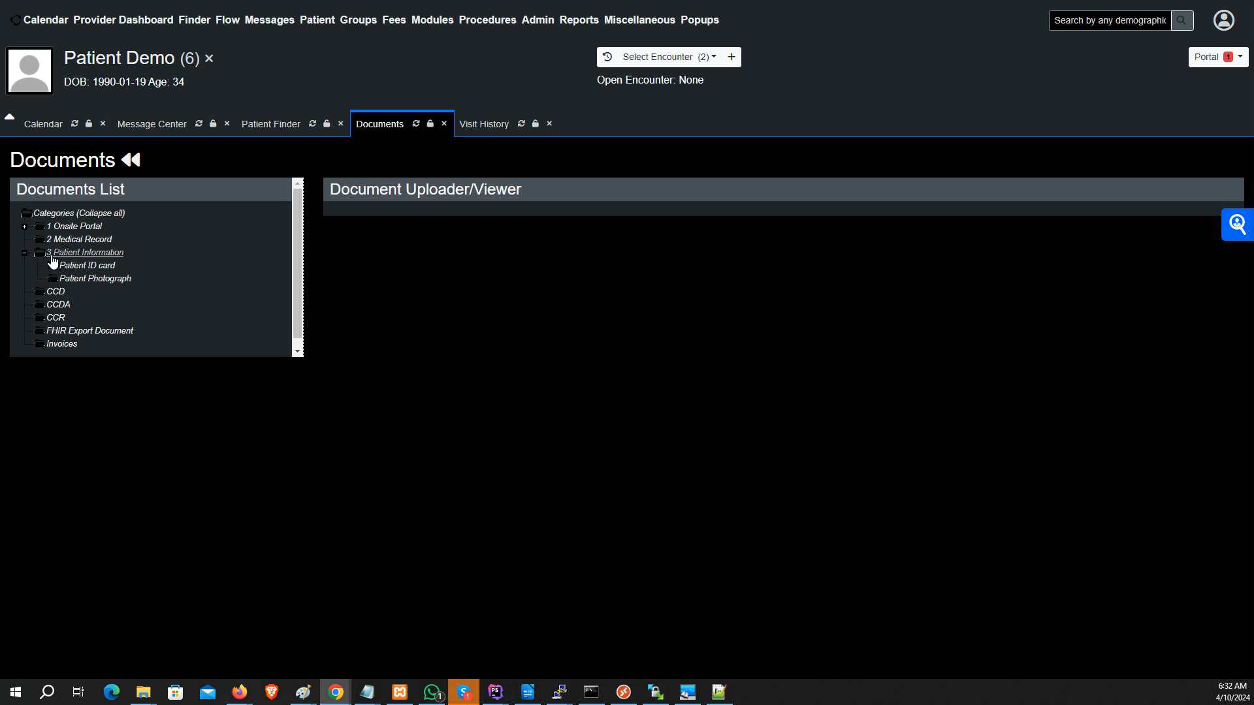
click(23, 252)
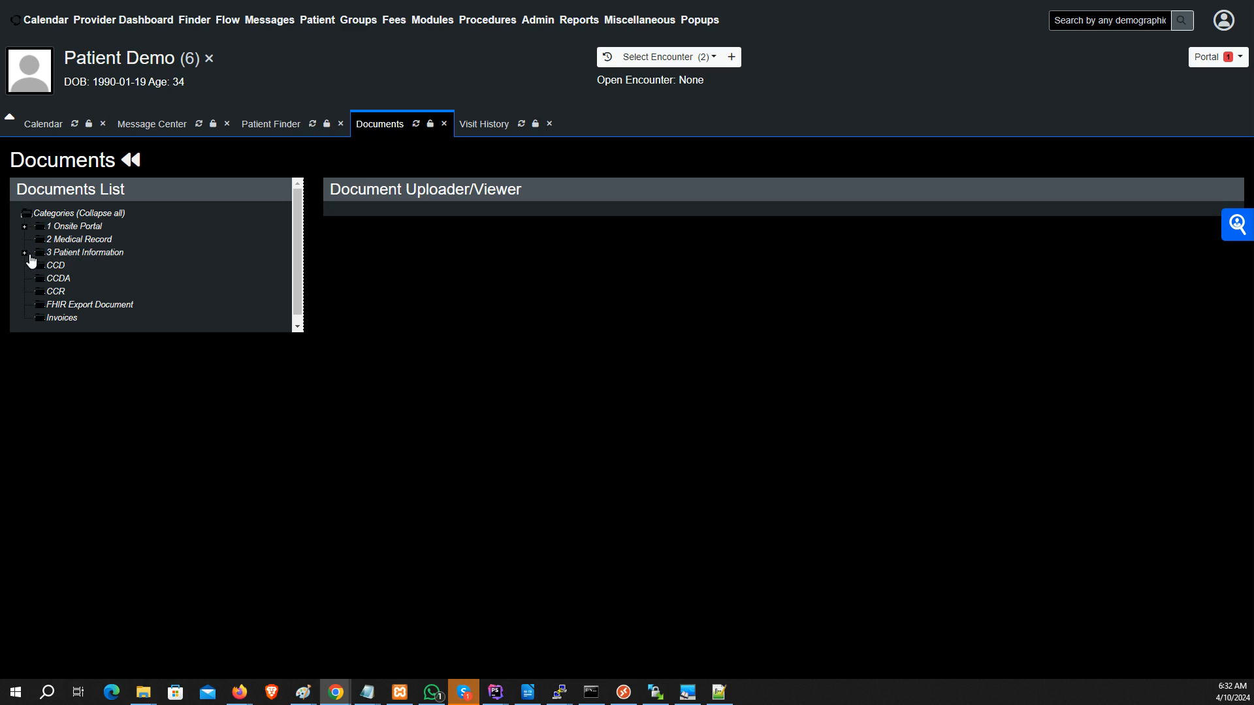
click(26, 253)
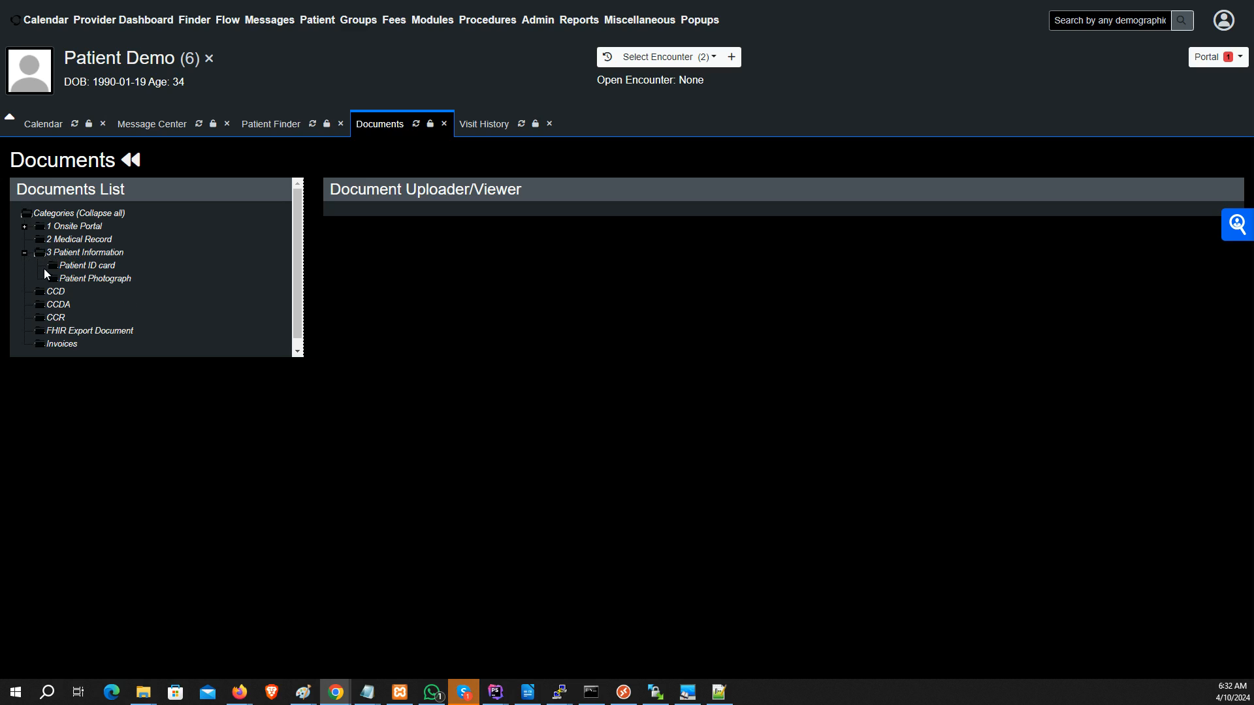
mouse_move(86, 265)
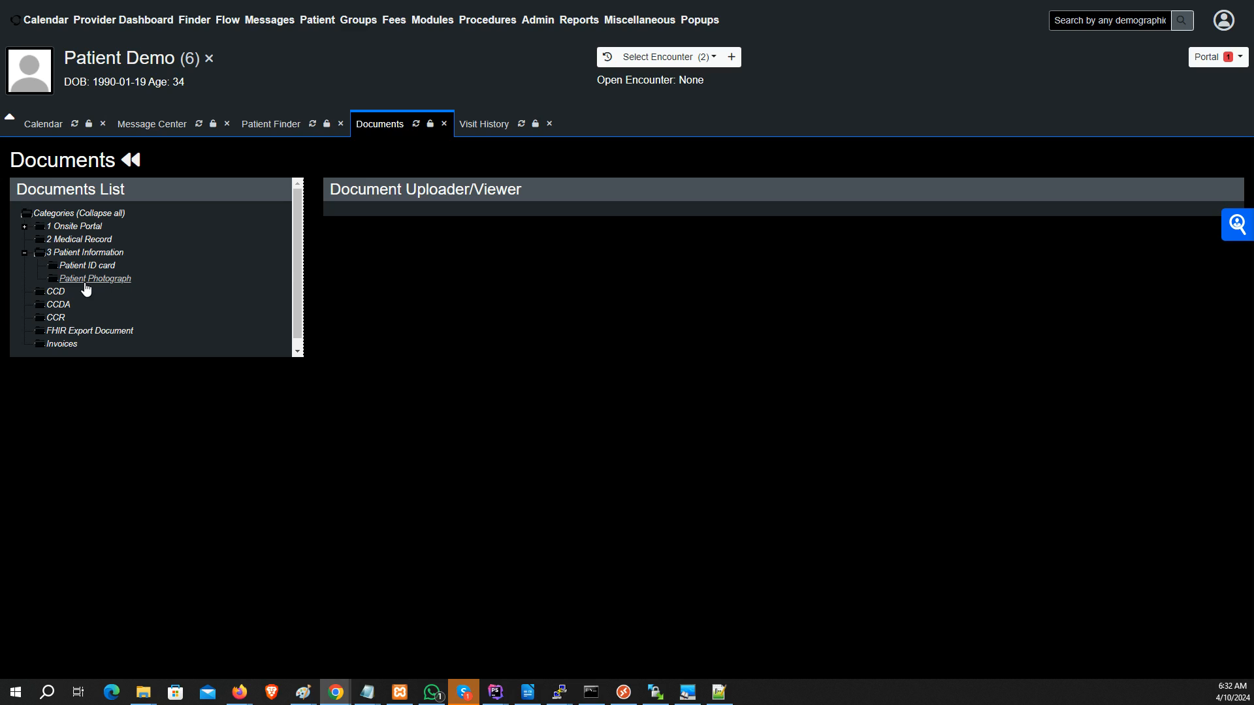
mouse_move(94, 288)
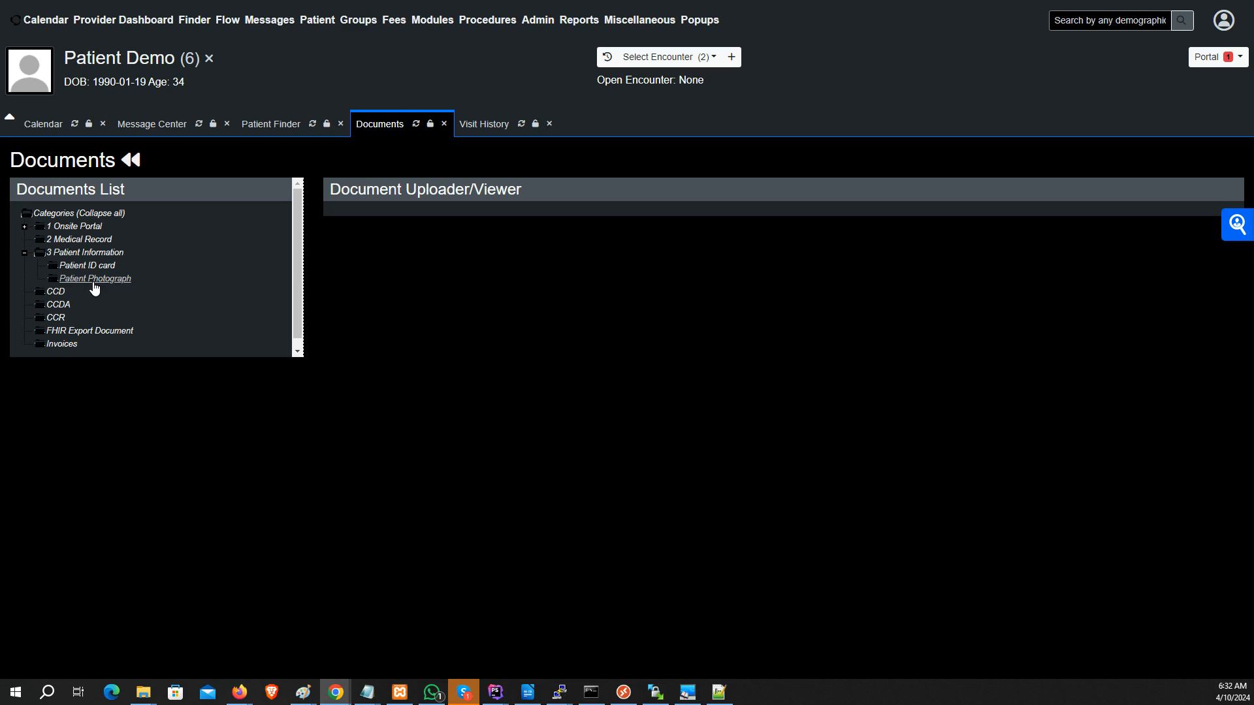
mouse_move(44, 76)
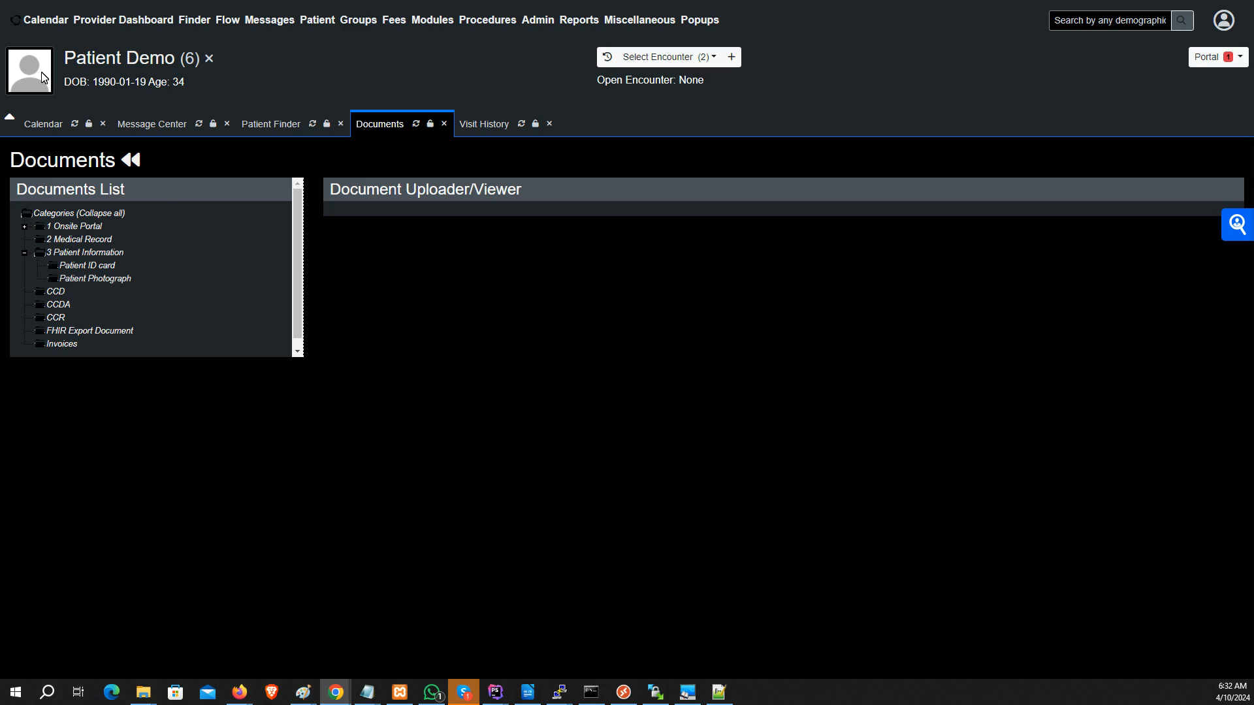
mouse_move(34, 70)
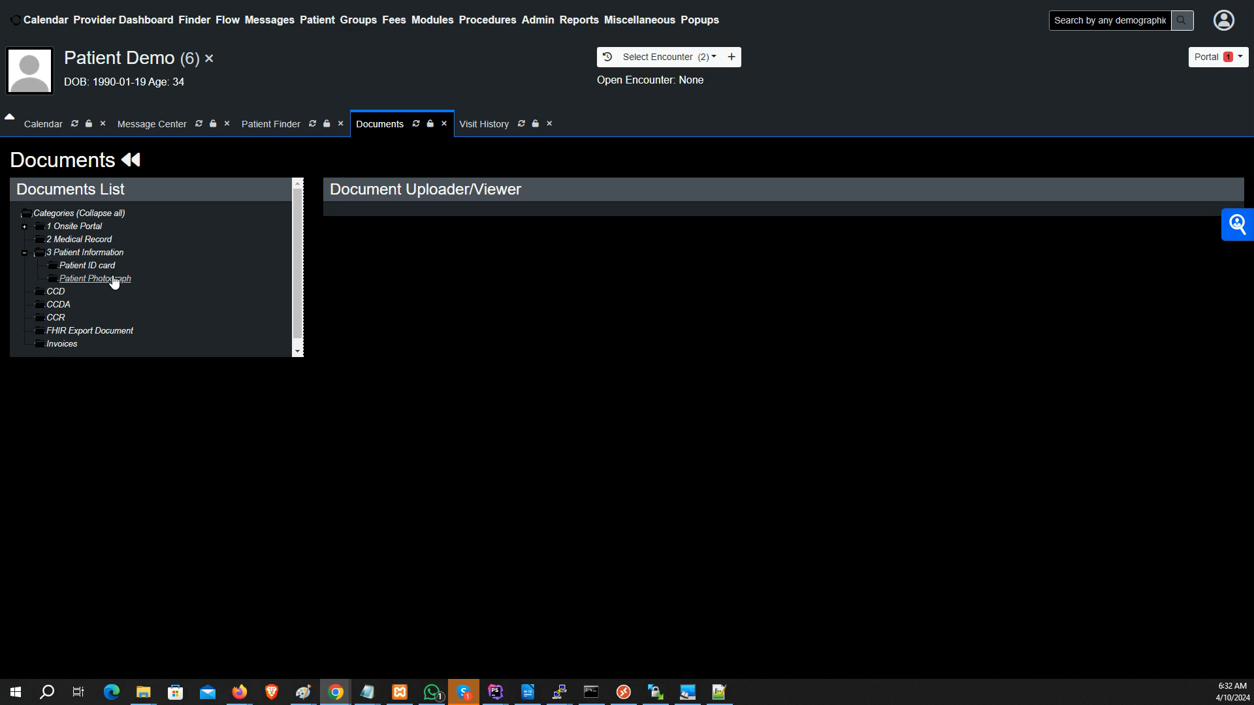
mouse_move(120, 283)
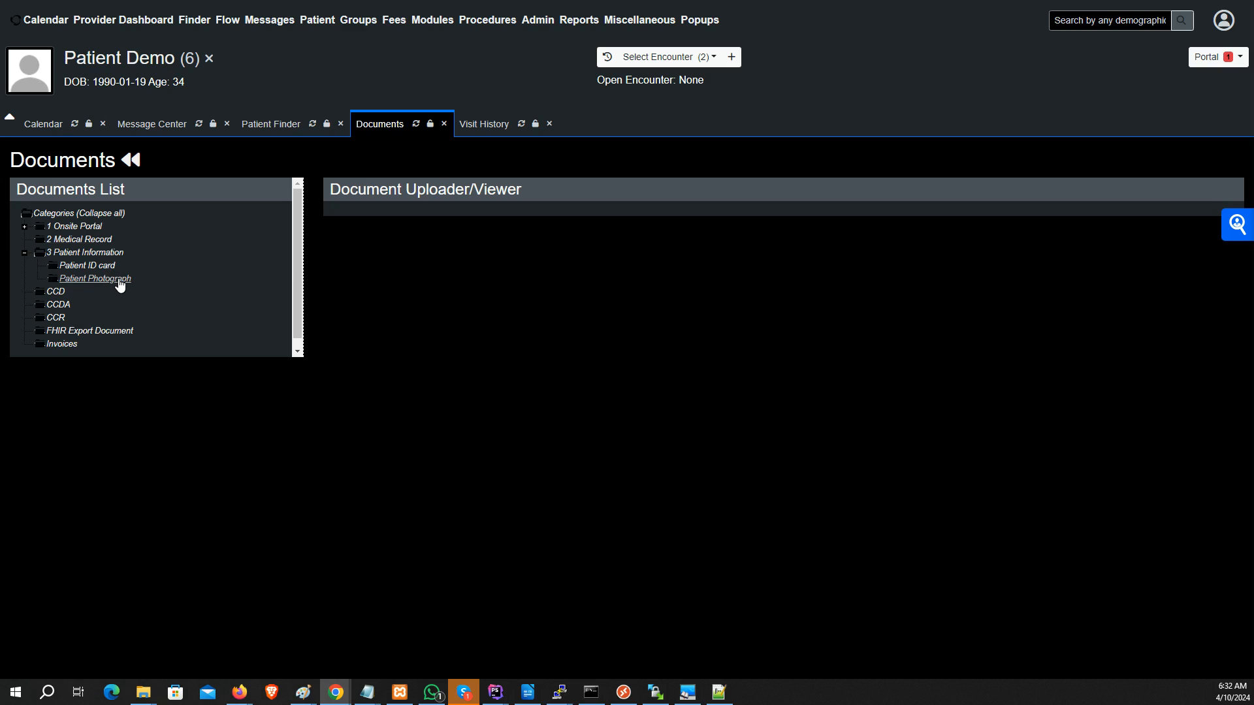
click(94, 278)
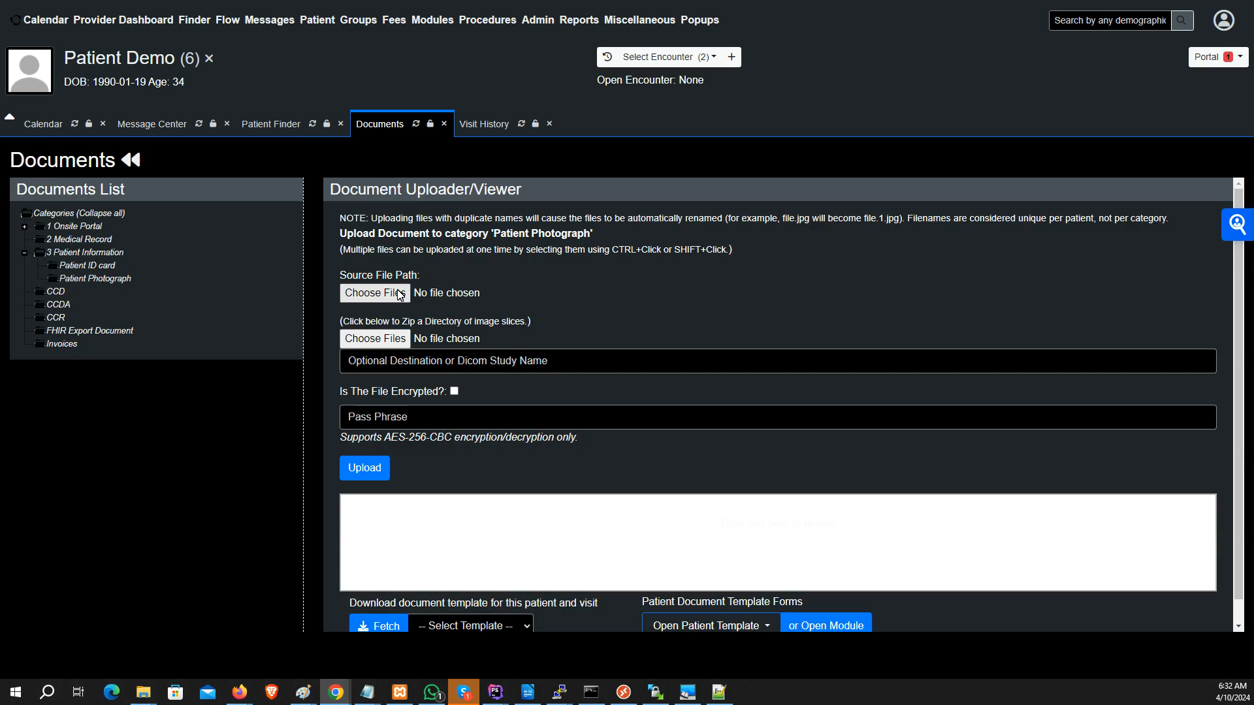
mouse_move(475, 546)
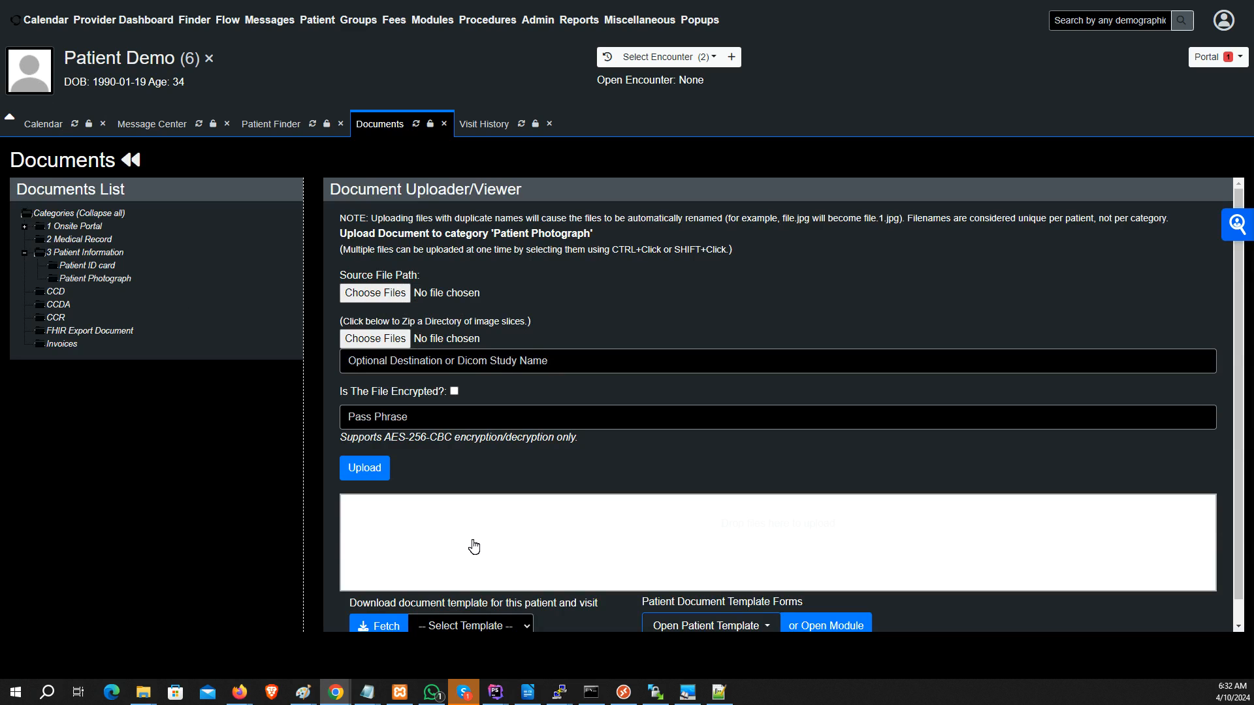
mouse_move(389, 293)
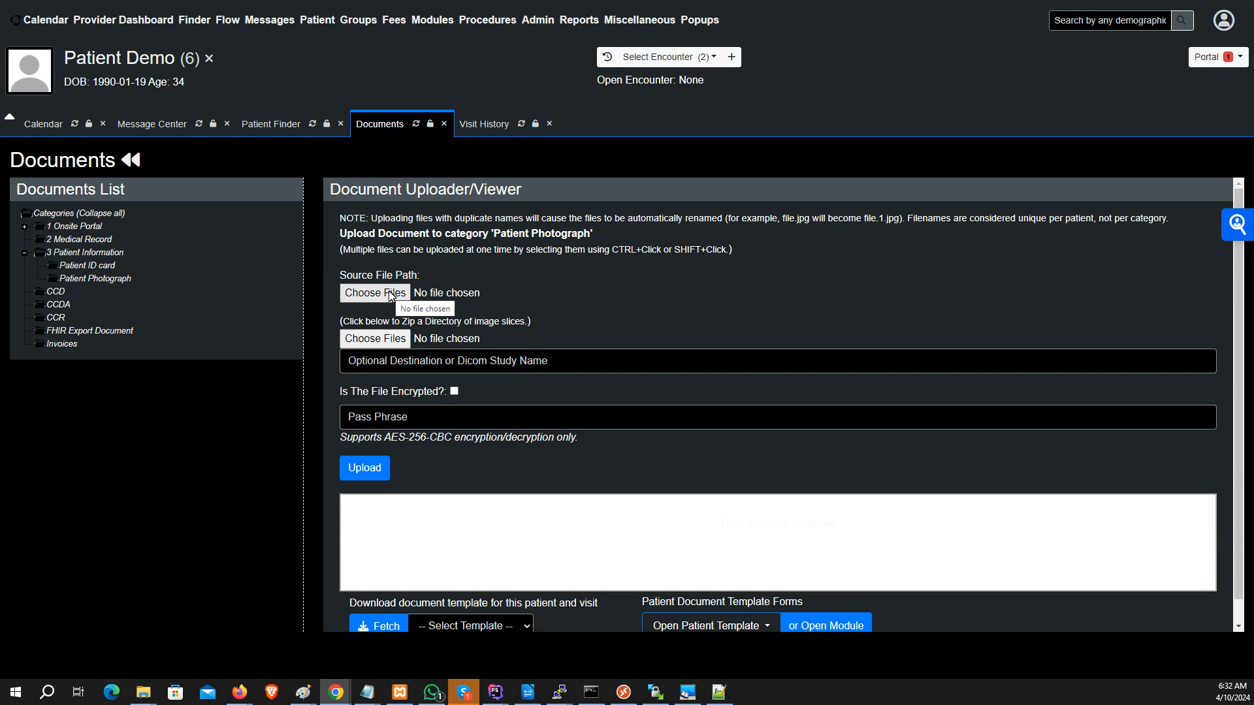
click(373, 293)
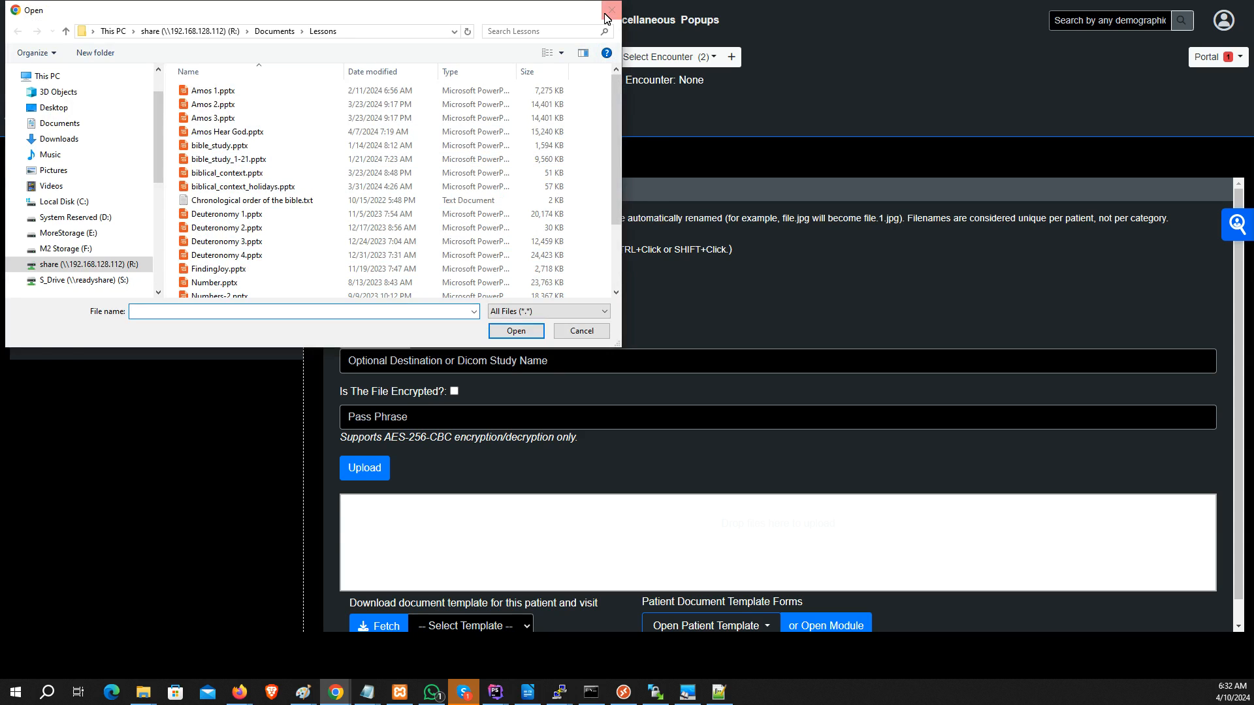
- Dismiss the file chooser with no file selected, leaving the upload form empty
click(606, 10)
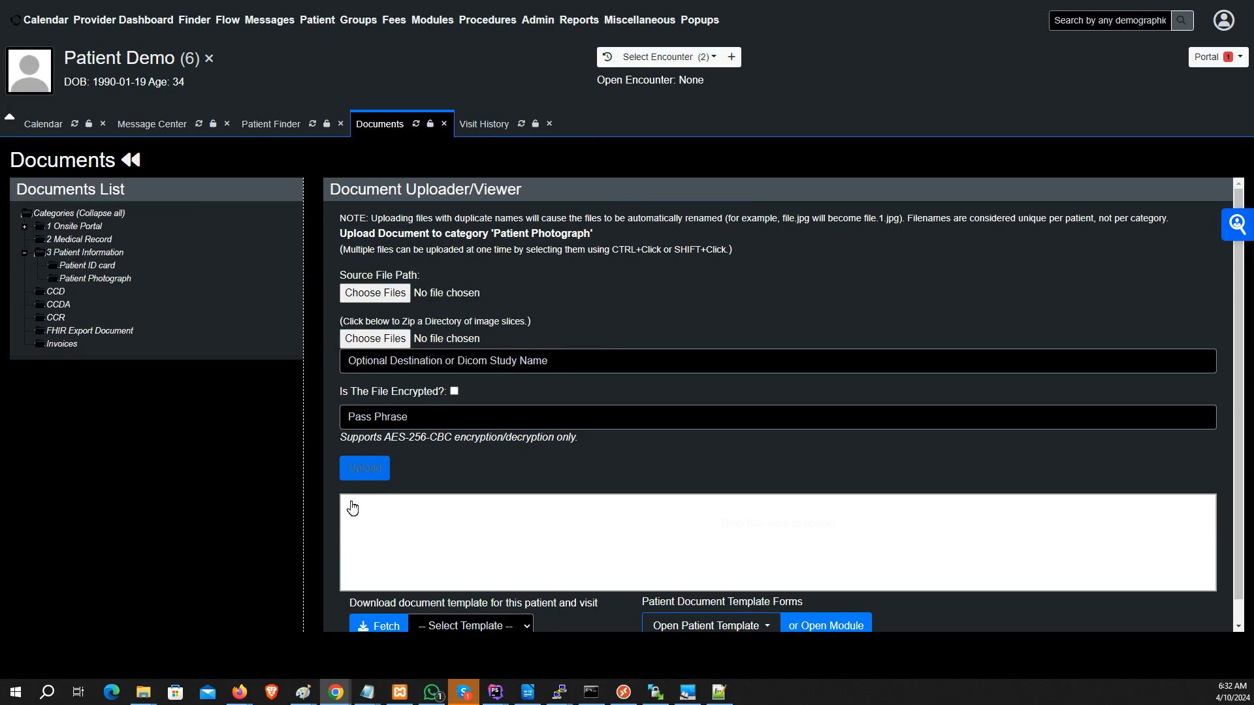
mouse_move(535, 550)
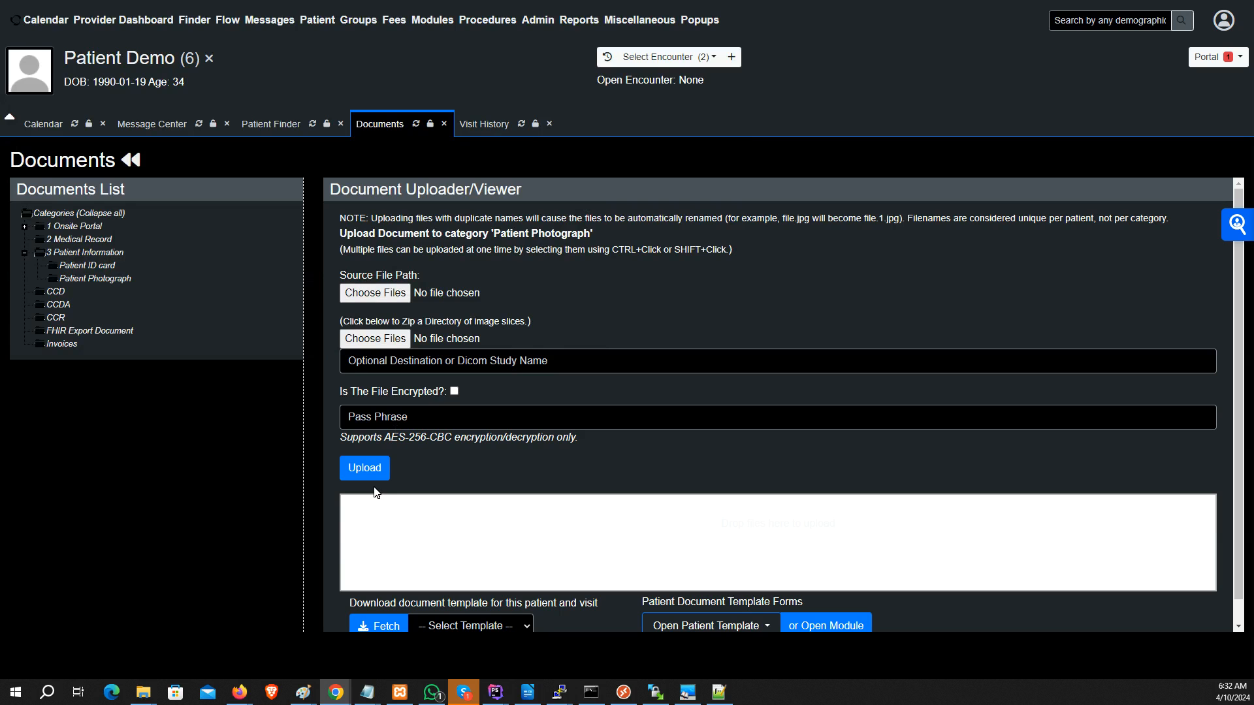
mouse_move(896, 551)
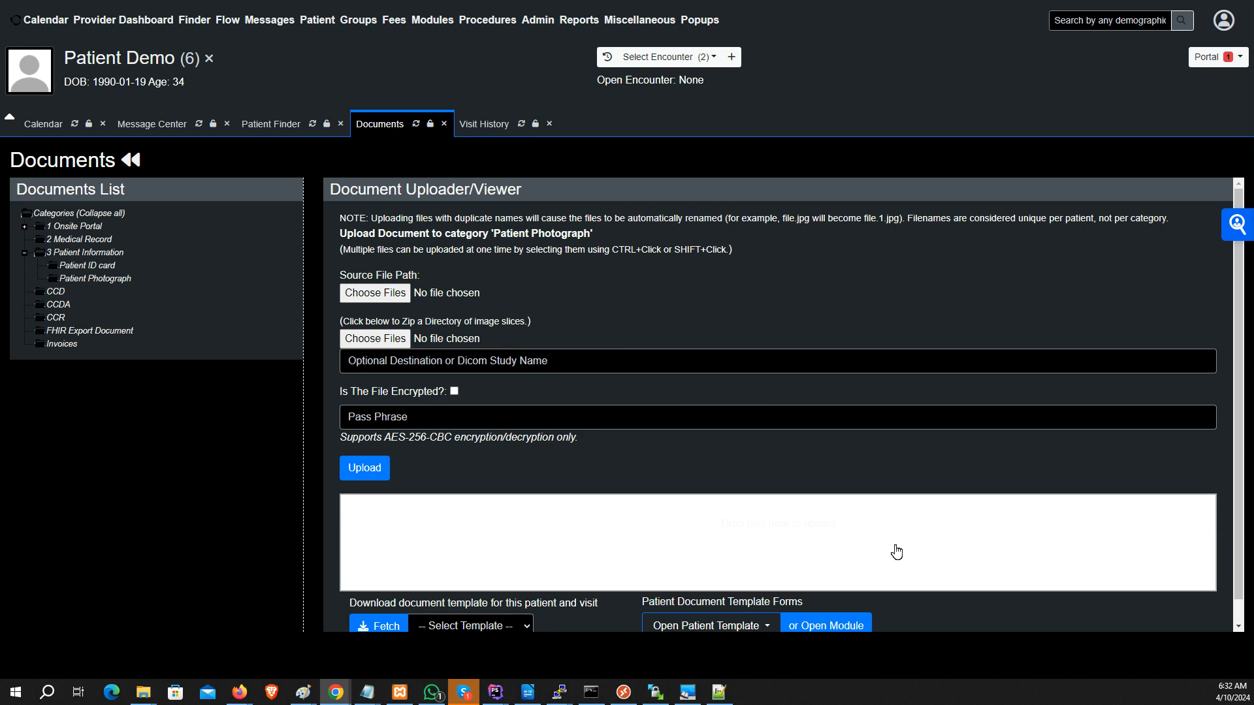